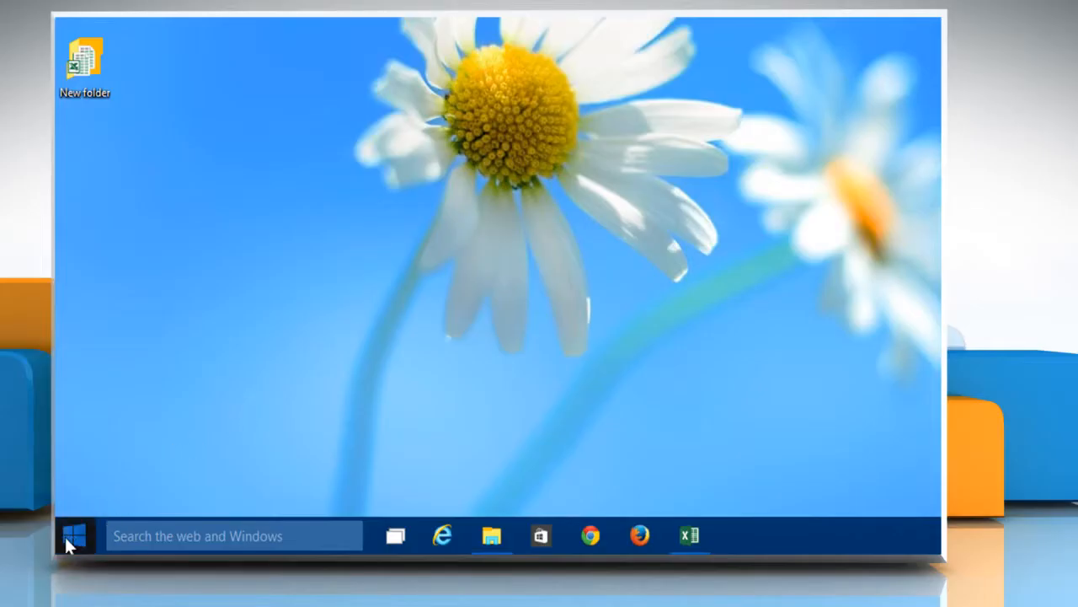
Launch Google Chrome from the Windows desktop.
click(77, 536)
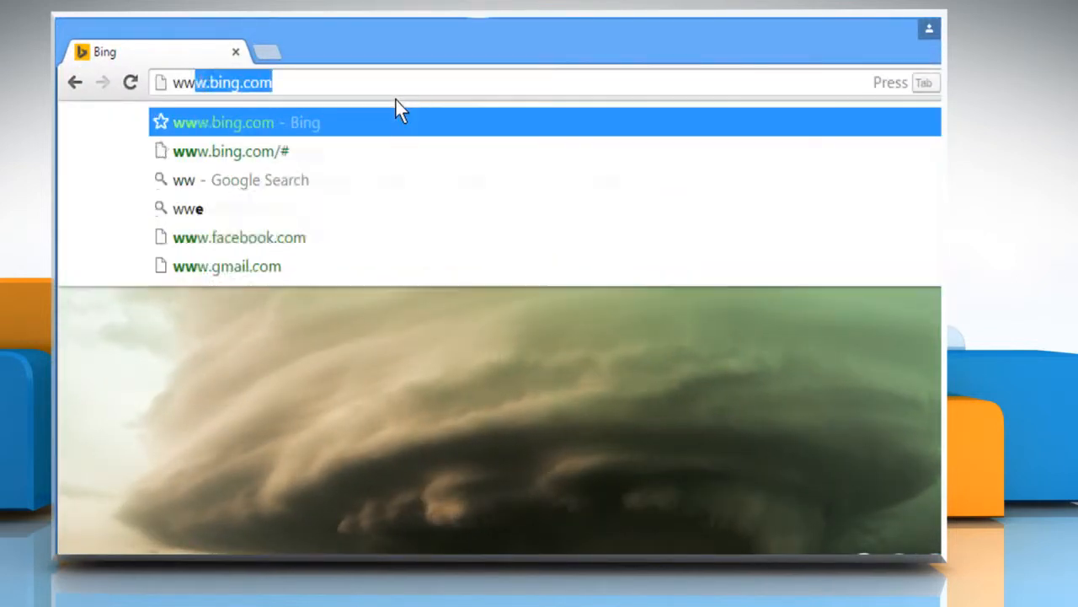
text(www.vimeo.co)
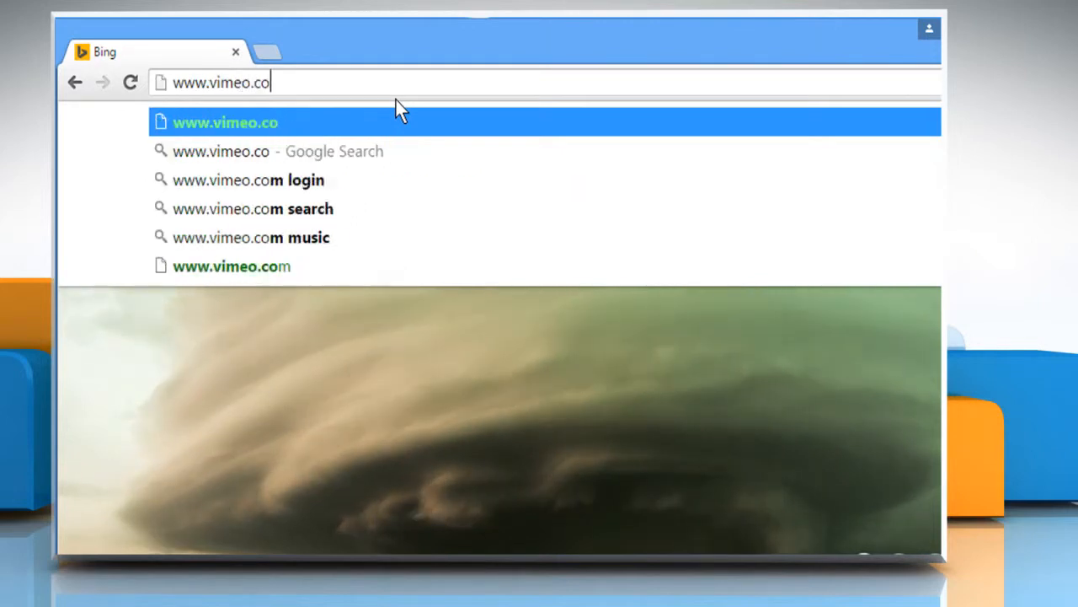
text(m/log_in)
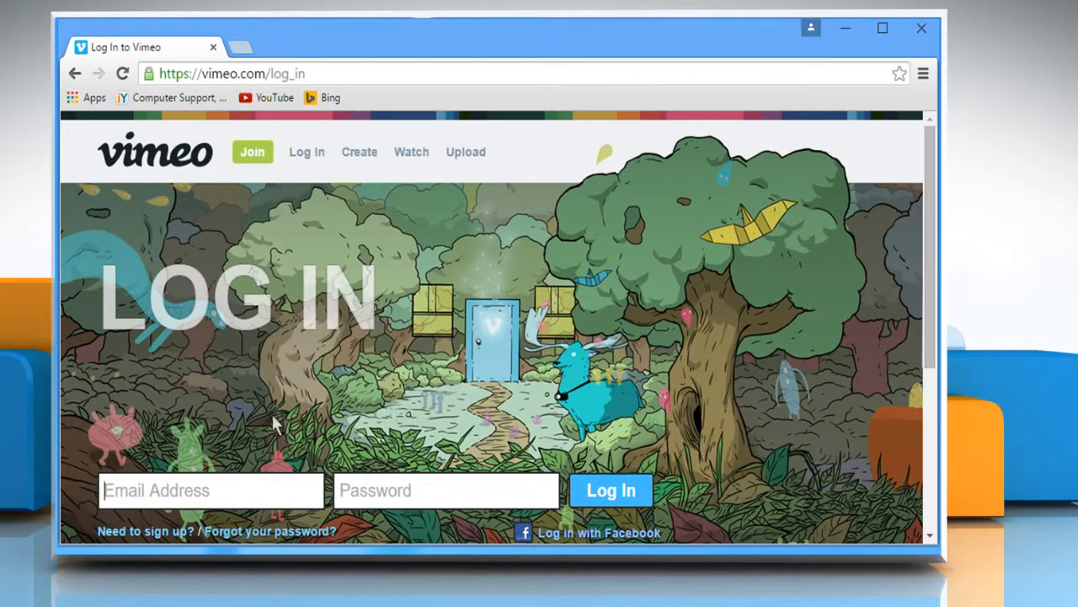
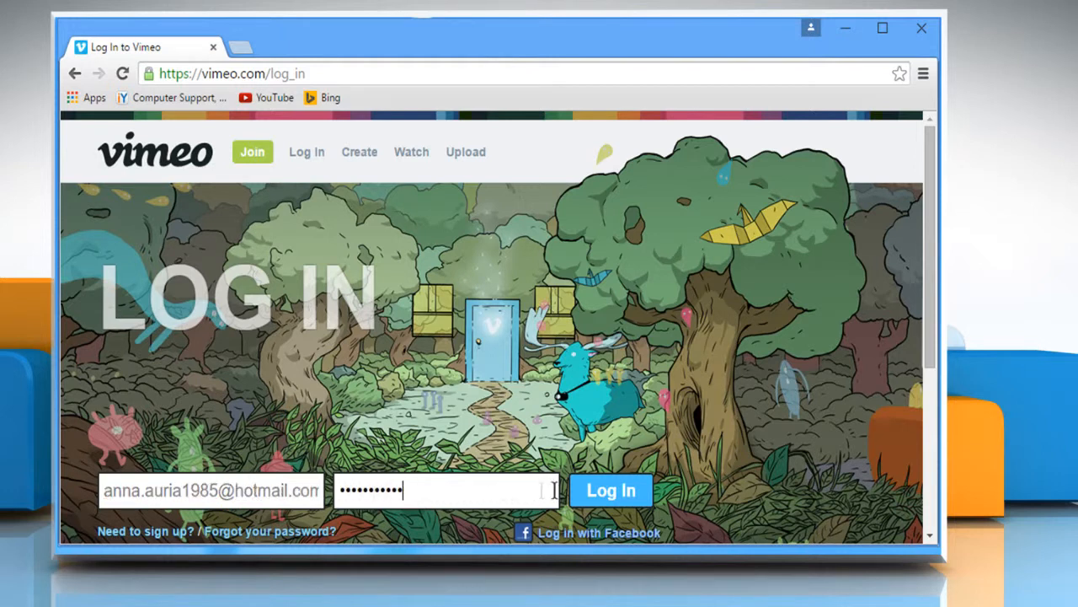
click(612, 489)
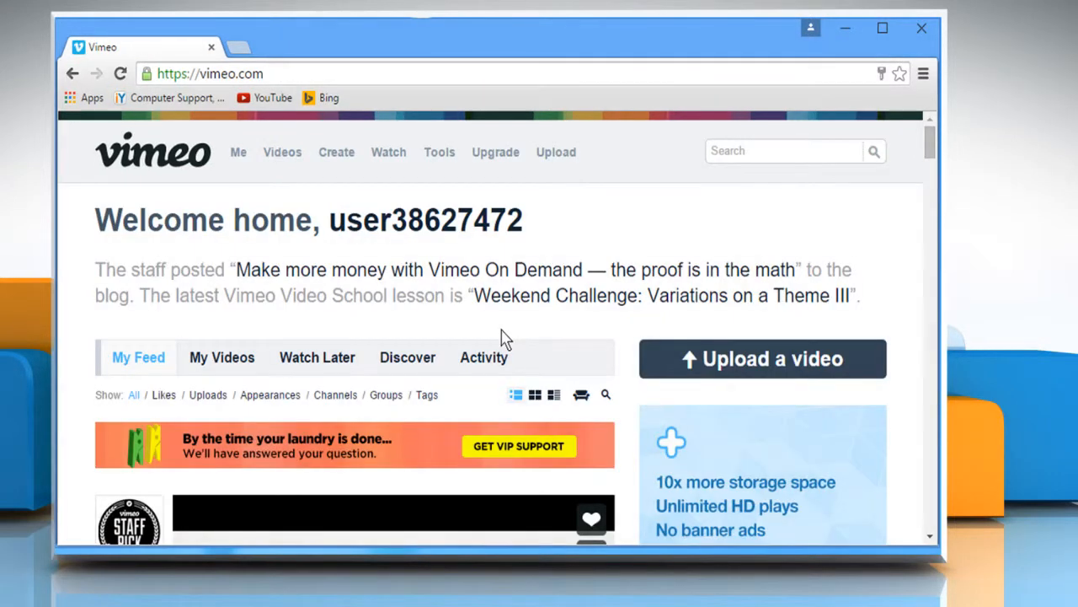
Navigate via Me > My Settings to the Vimeo account settings page.
click(239, 152)
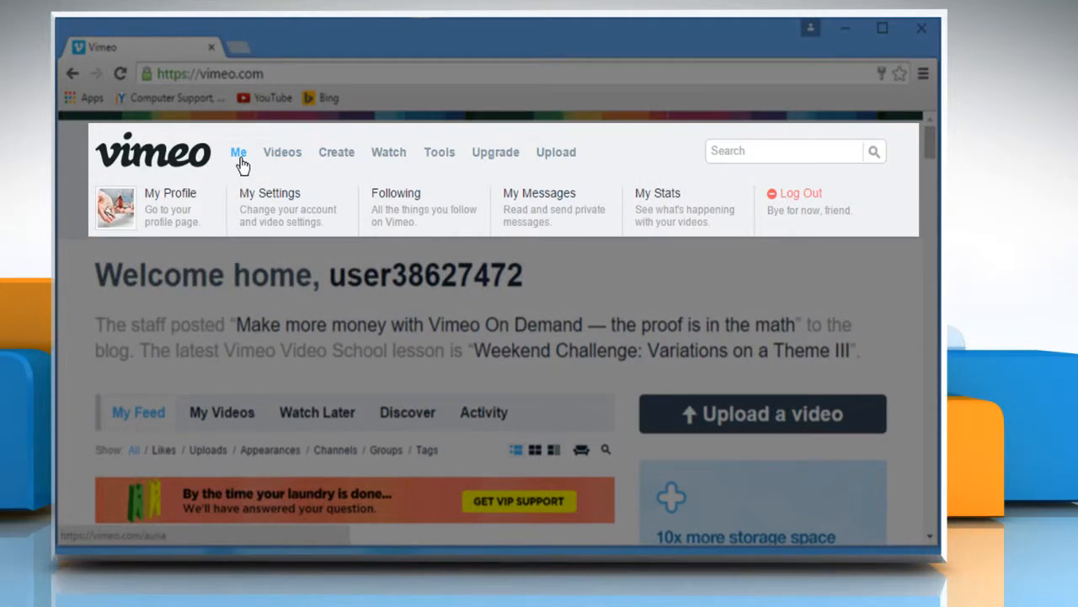
click(270, 193)
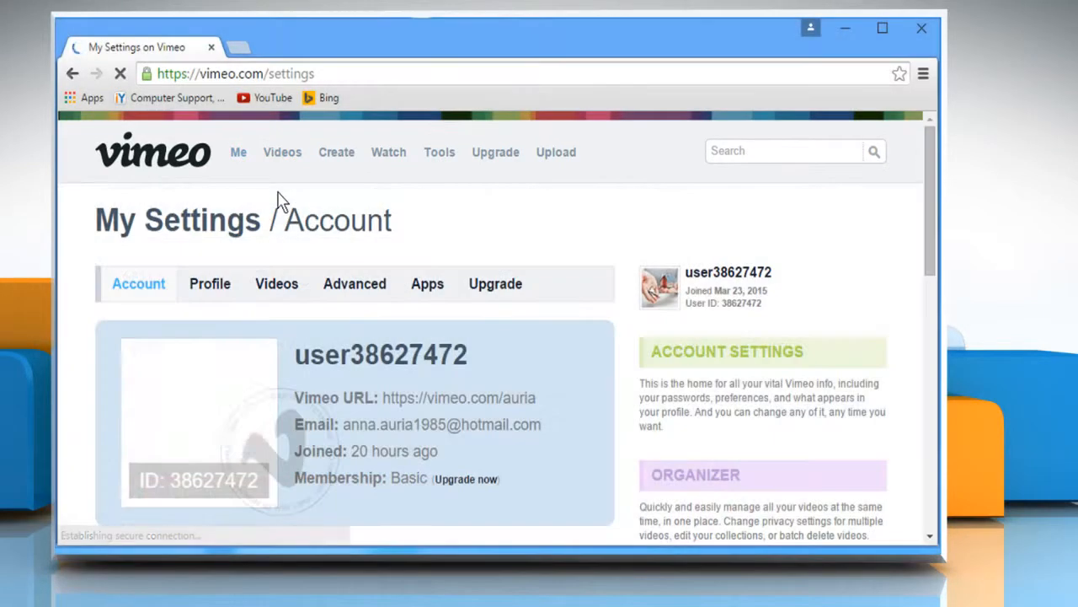
Replace the account name user38627472 with 'Anna Auria' and save the changes.
scroll(down, 3)
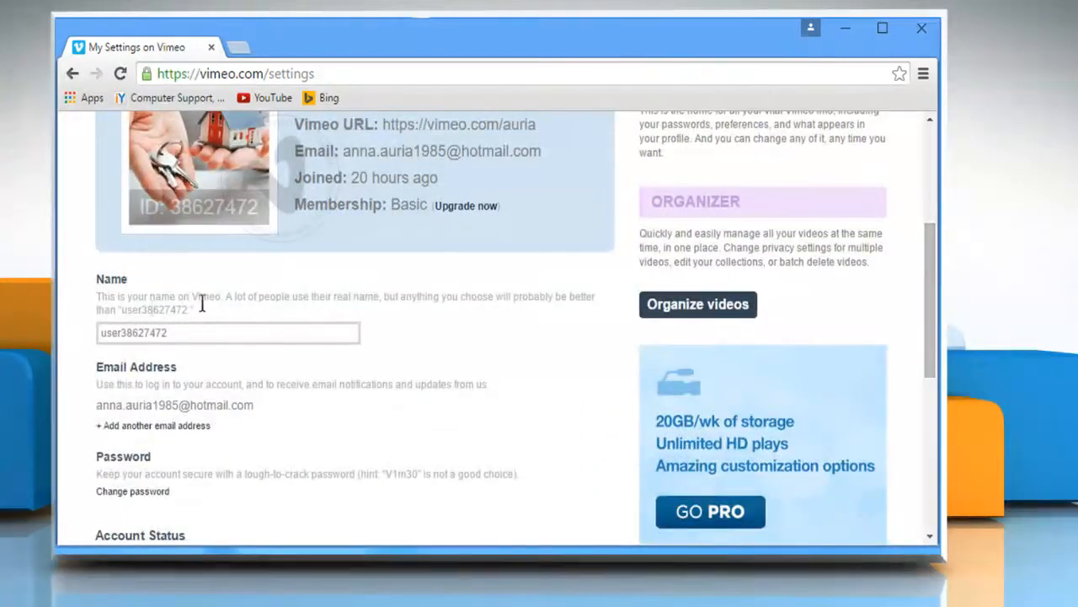
click(228, 332)
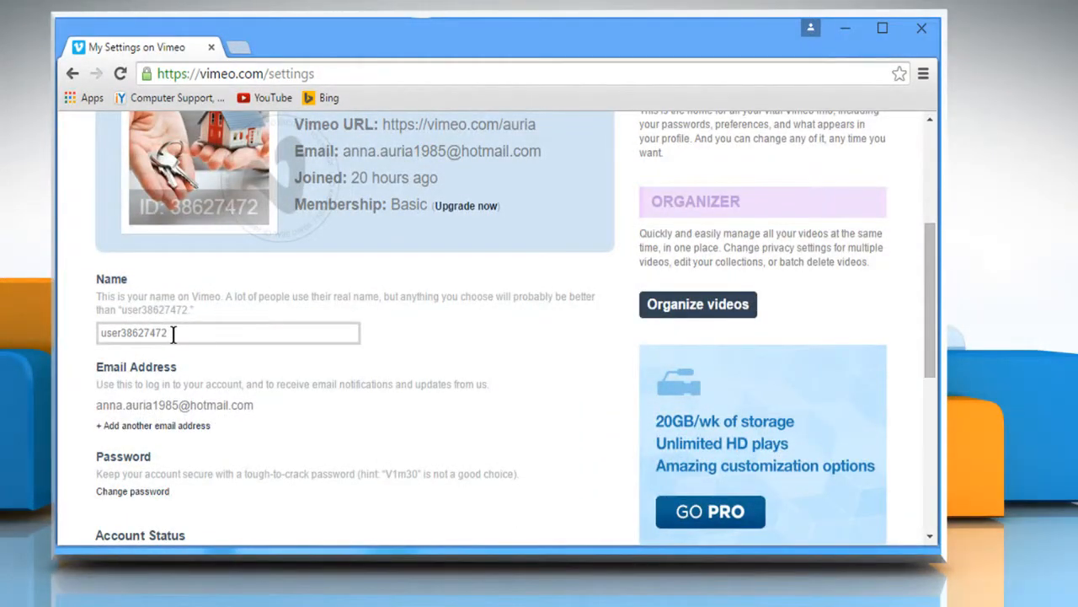
text(Anna Auria)
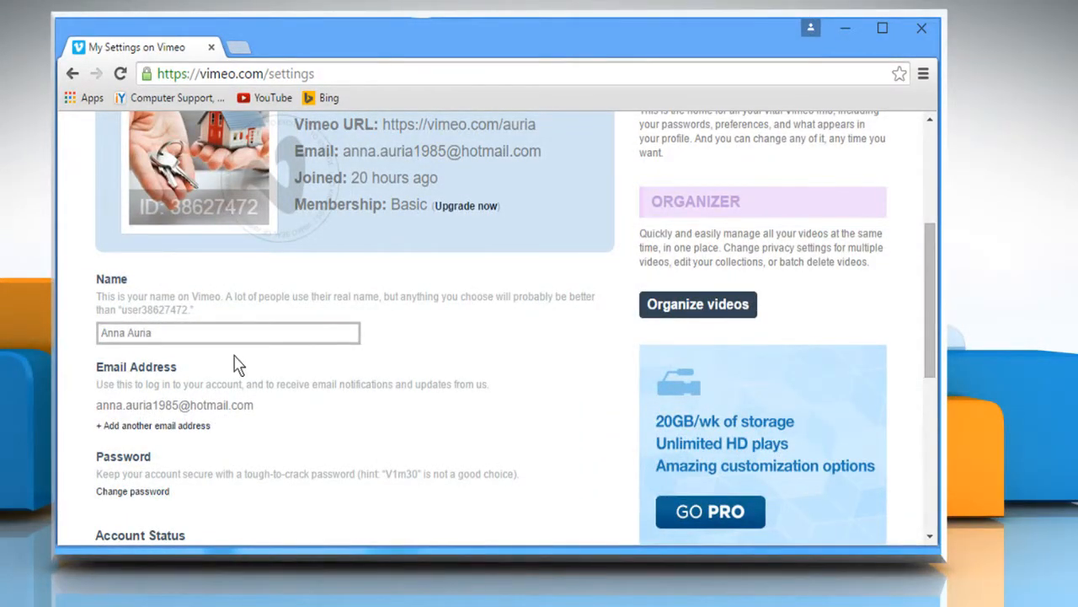
scroll(down, 3)
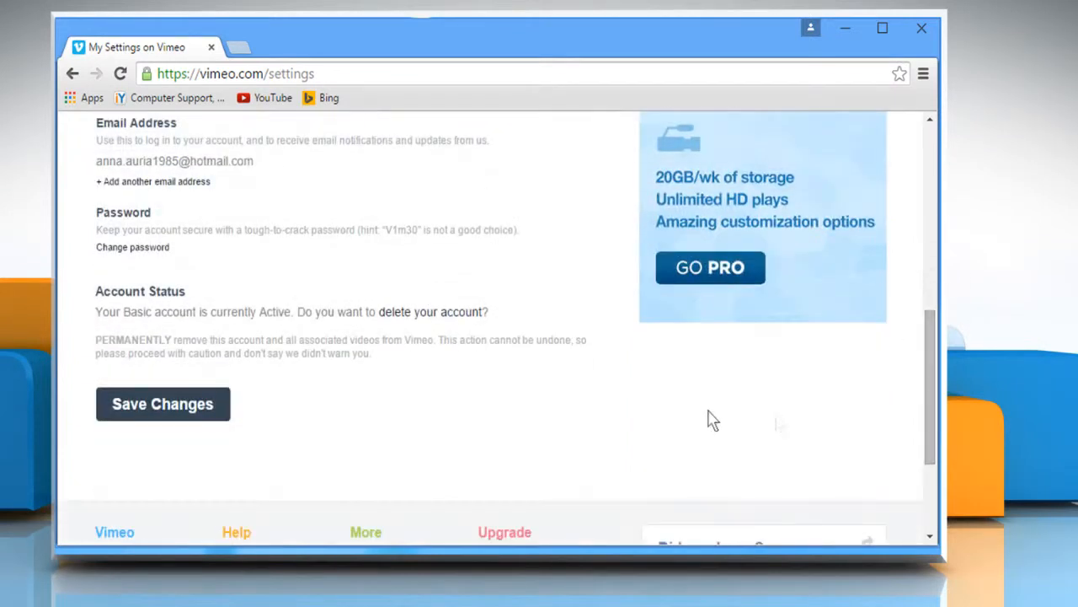
click(162, 403)
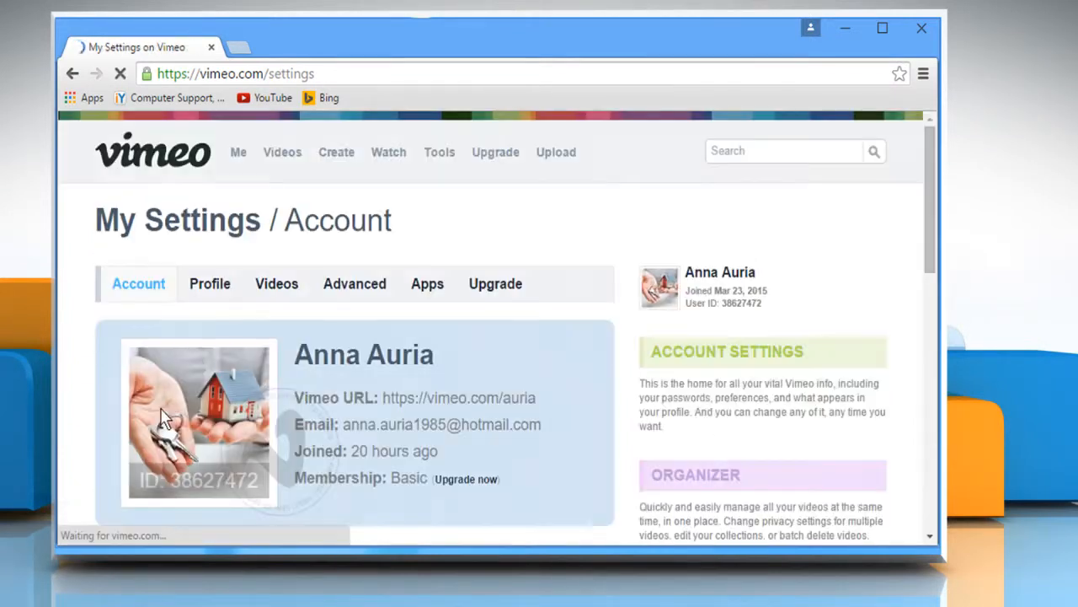
mouse_move(164, 413)
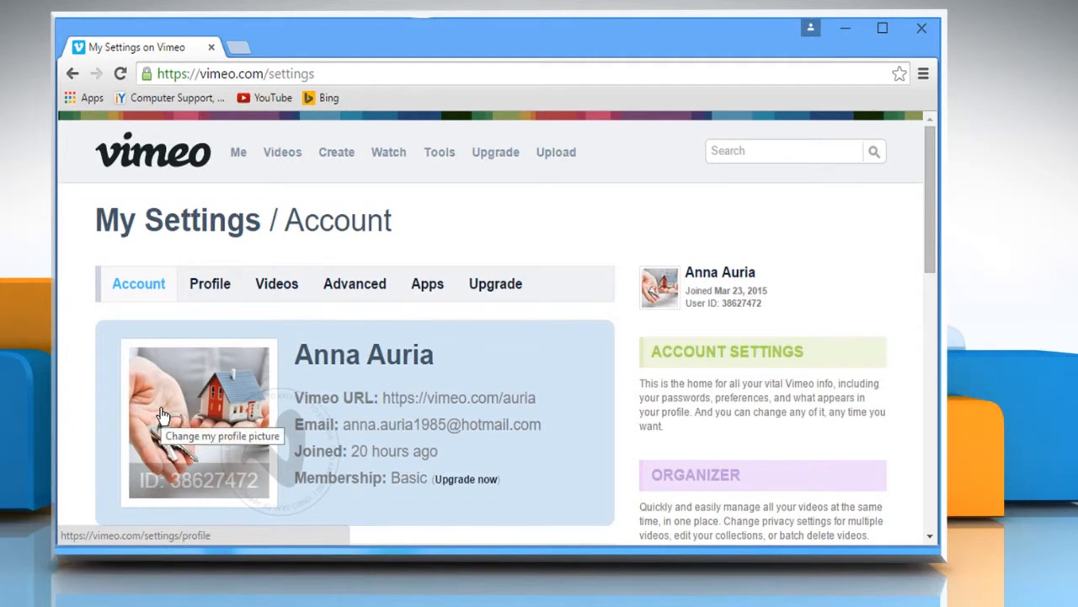
mouse_move(344, 370)
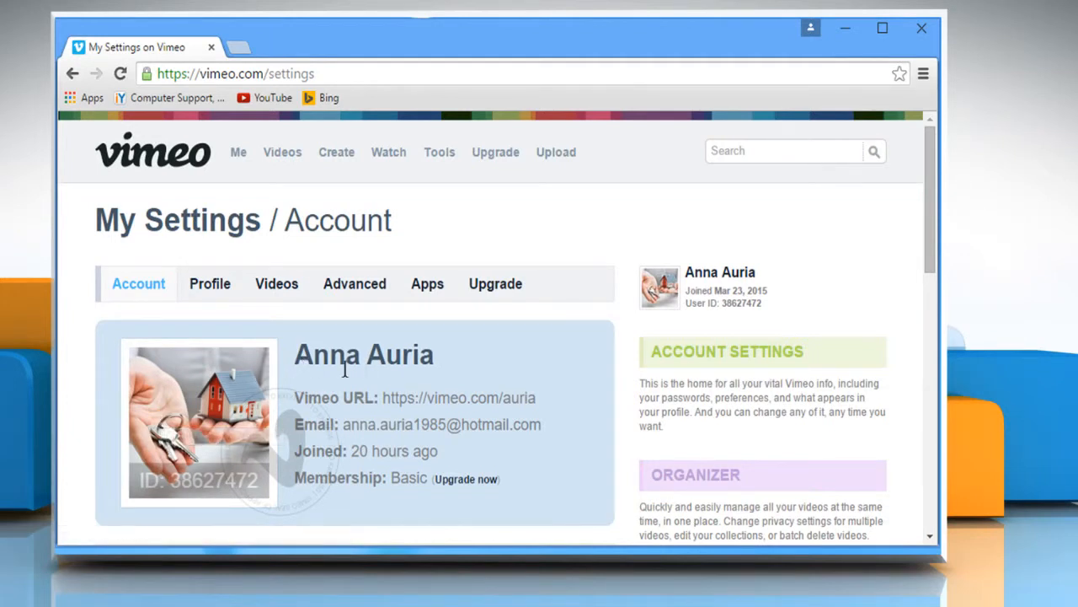